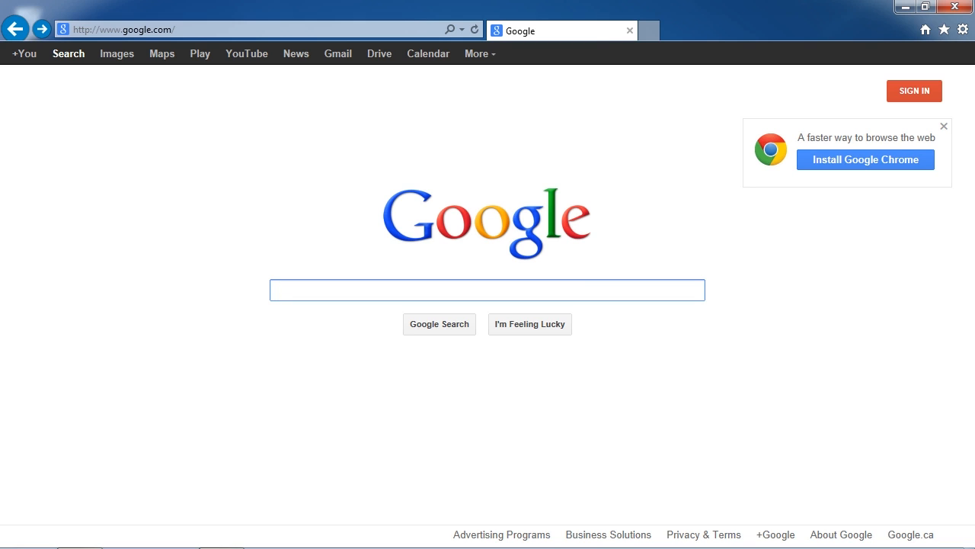
click(487, 290)
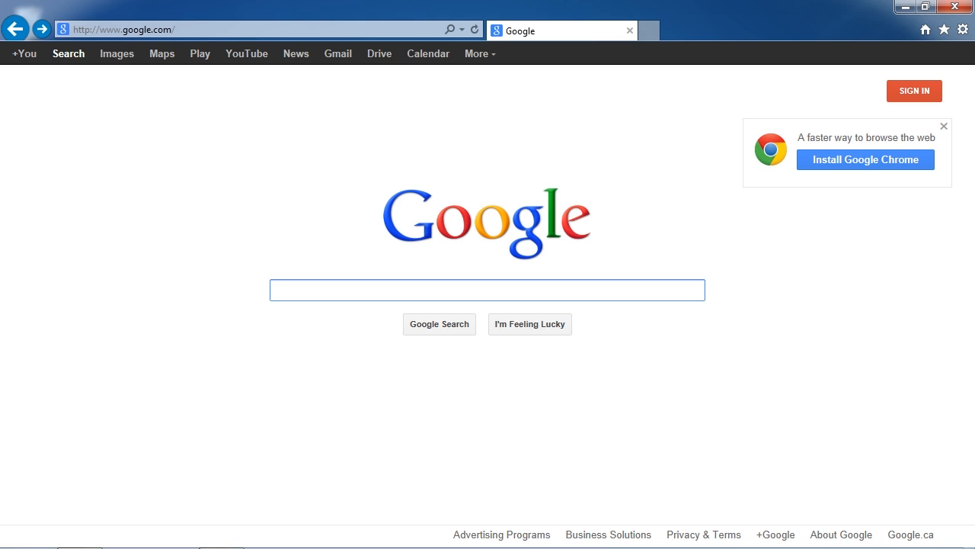
click(487, 290)
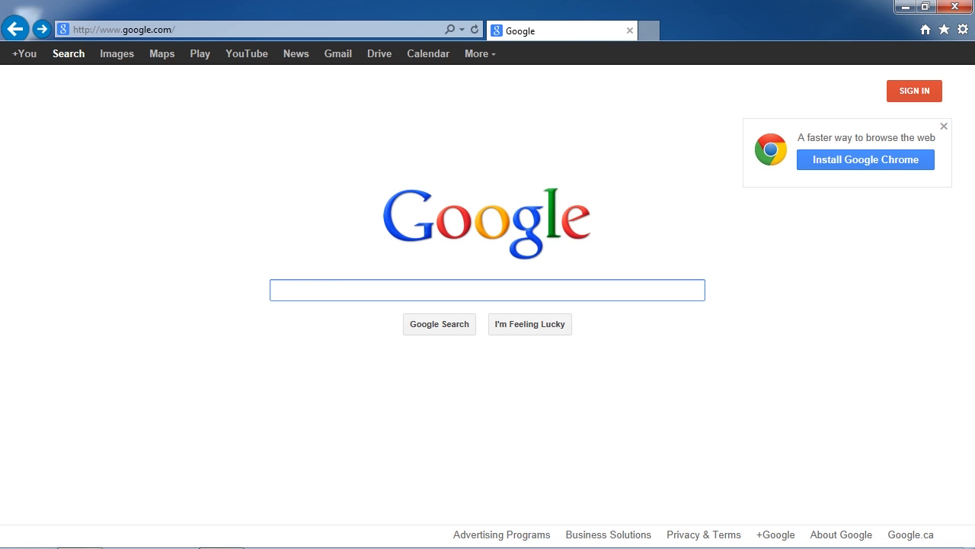
click(487, 289)
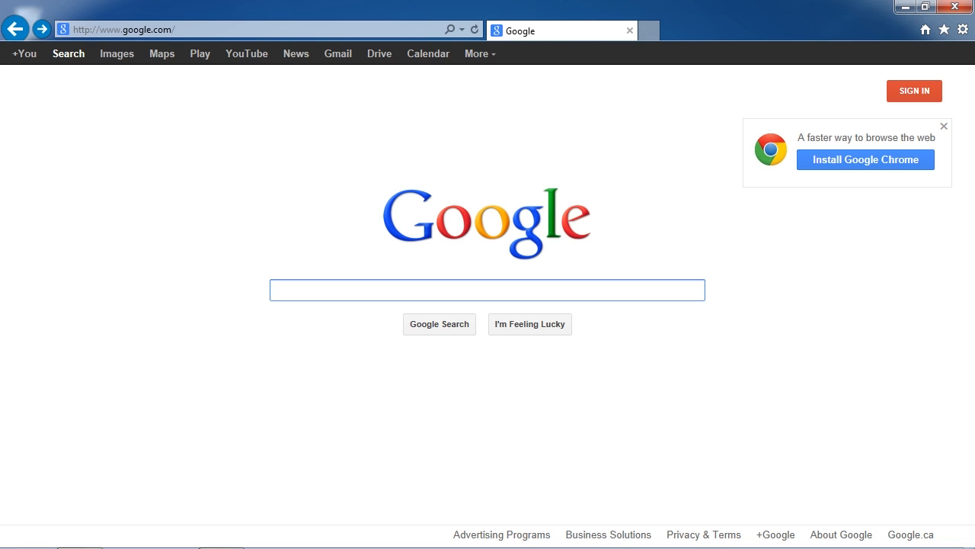
click(487, 290)
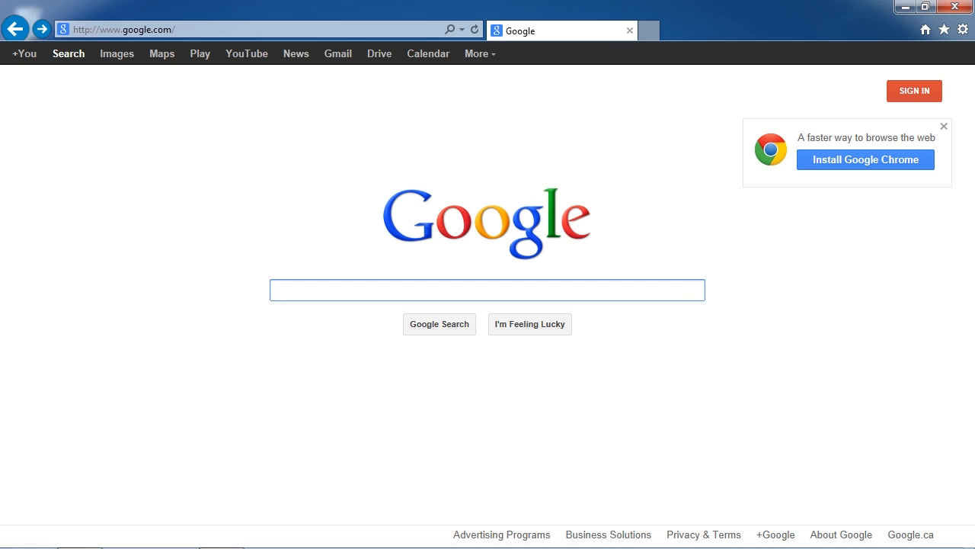
click(487, 289)
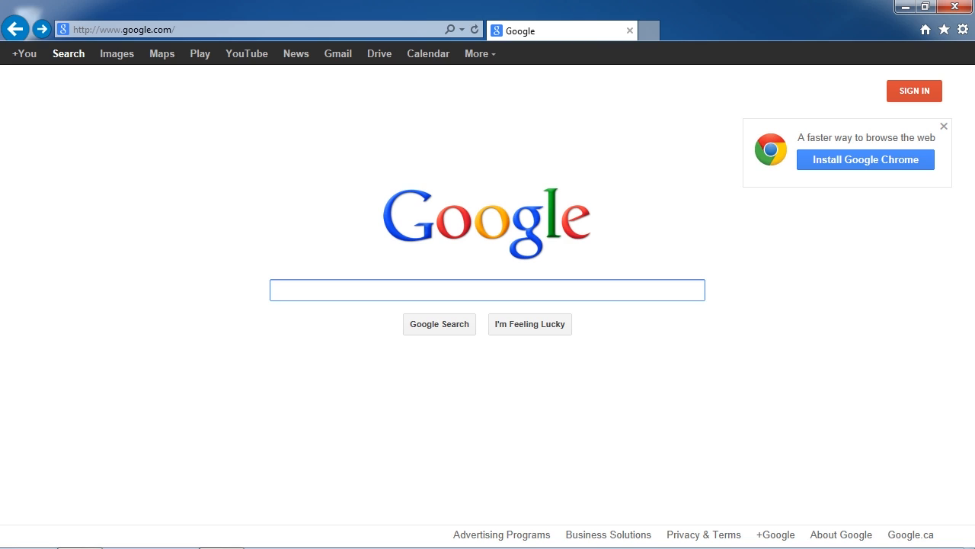
click(487, 289)
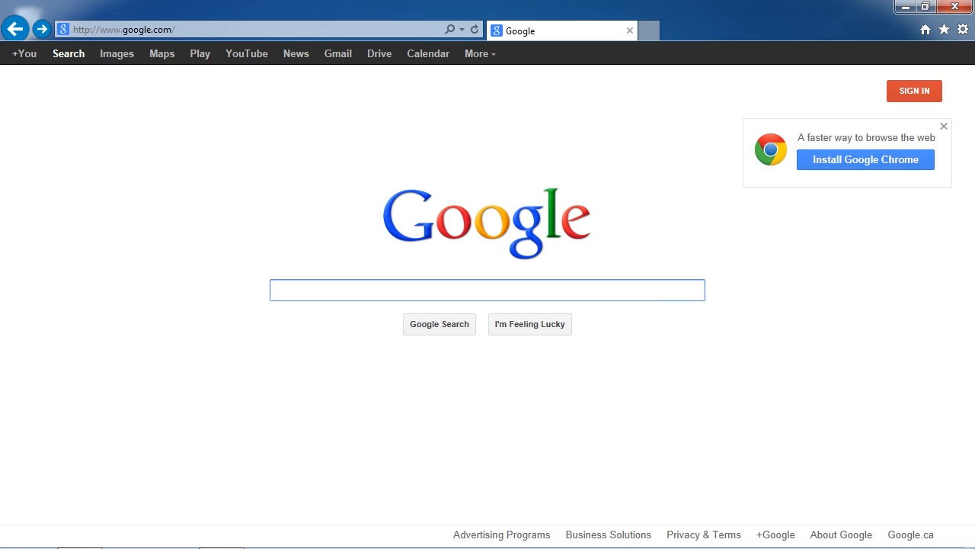
click(487, 290)
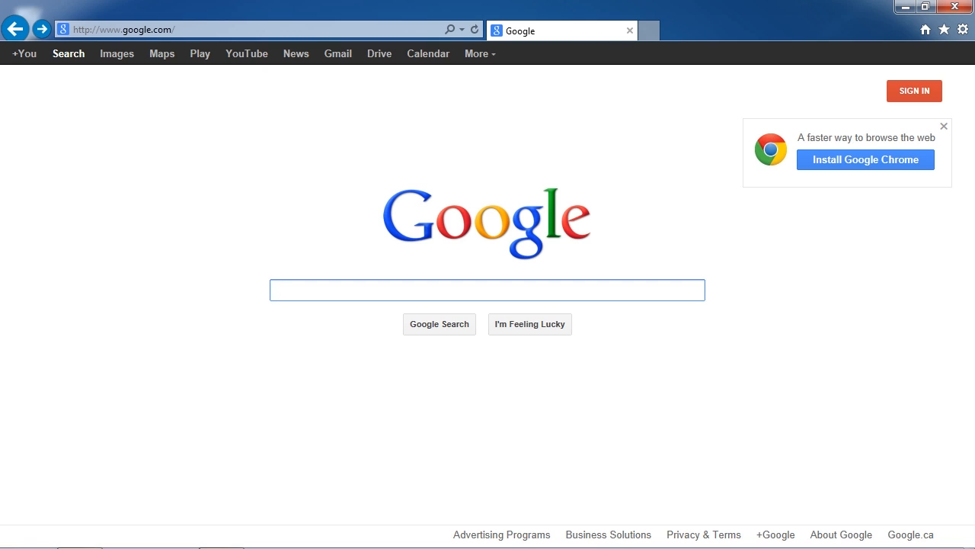
click(487, 290)
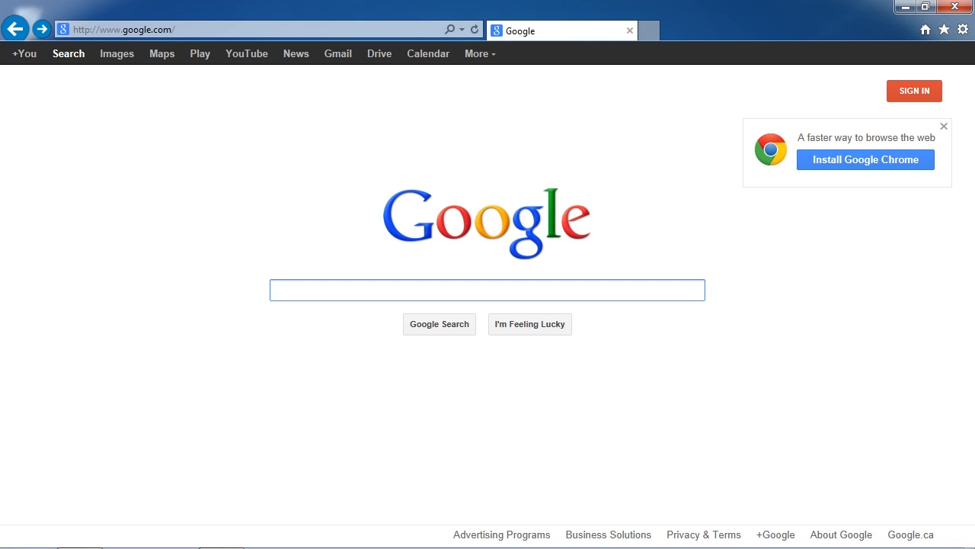
click(487, 289)
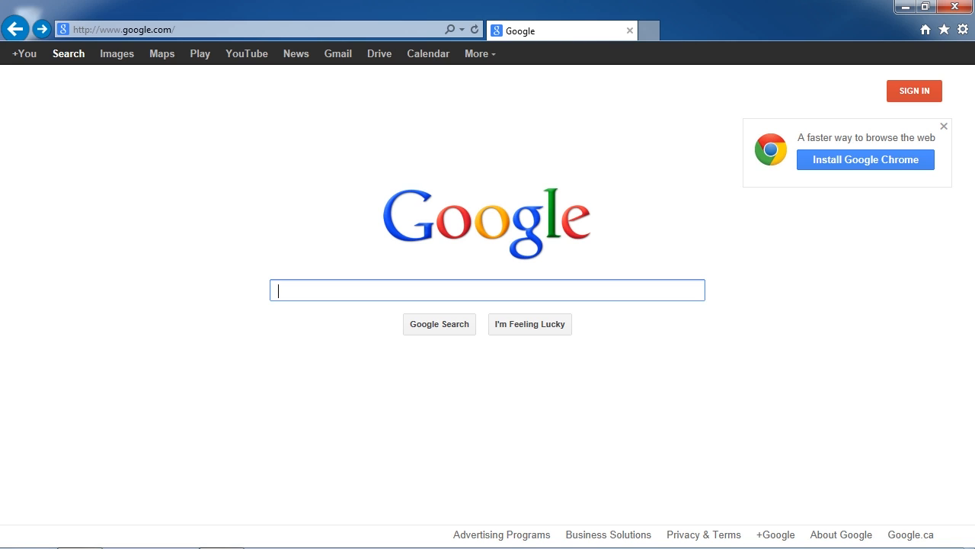
mouse_move(889, 342)
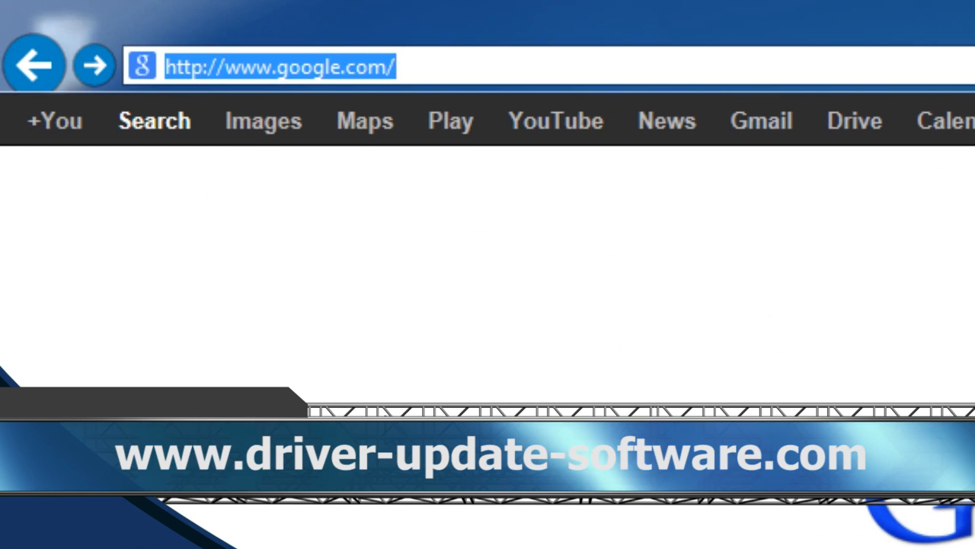
text(www.)
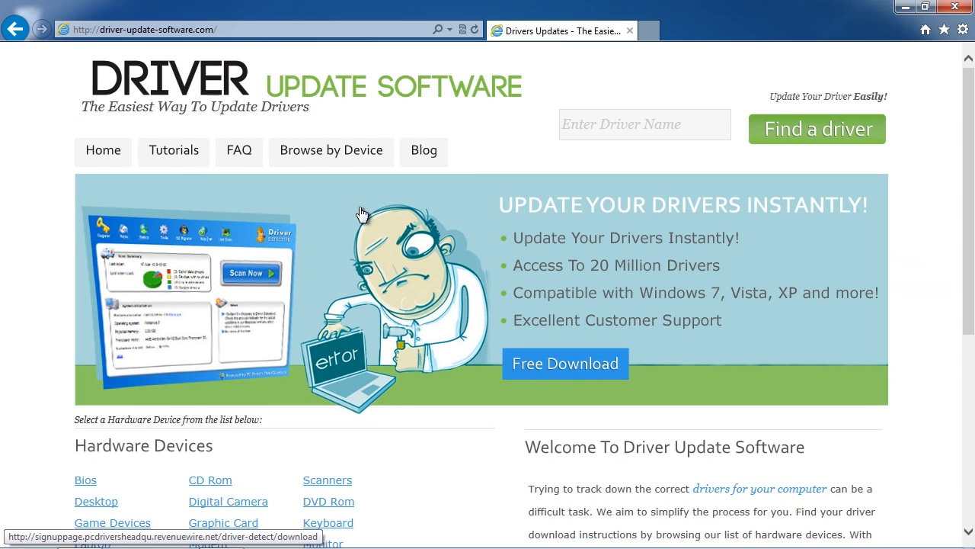
mouse_move(913, 259)
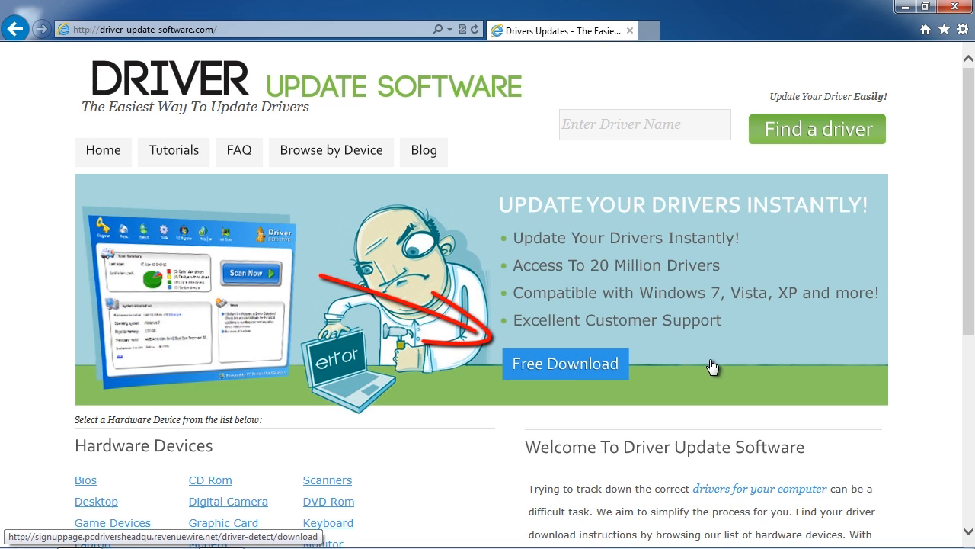
mouse_move(566, 369)
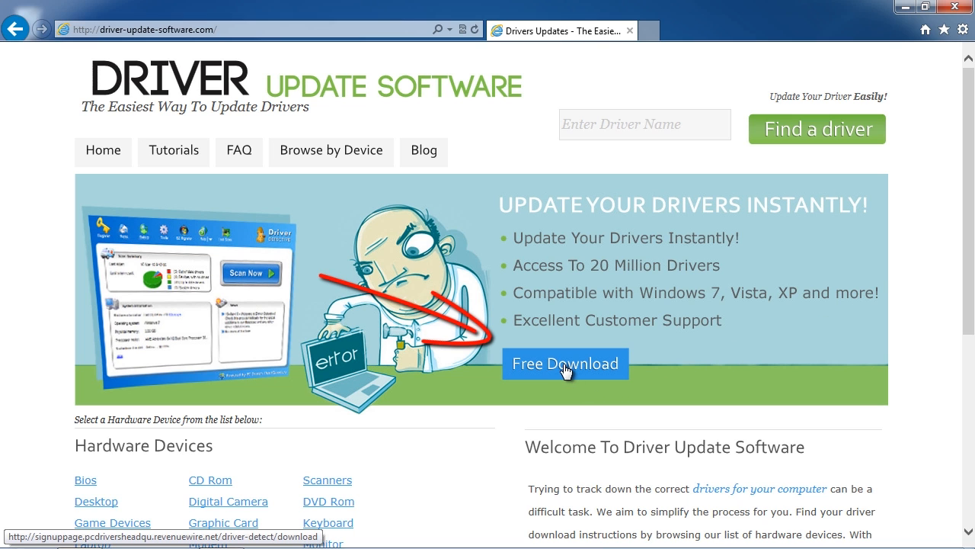
Download the free Driver Detective installer, saving it to the Desktop via Save as
click(757, 530)
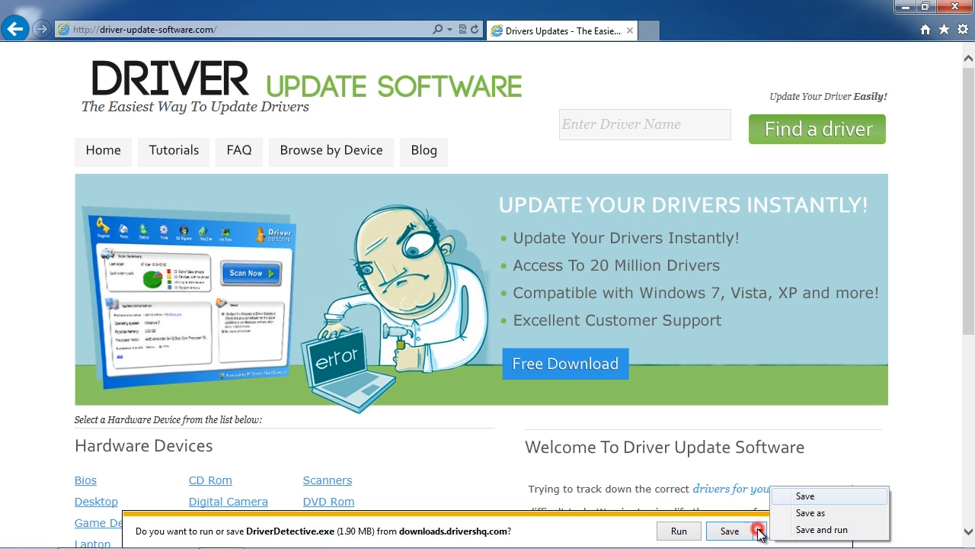
click(810, 512)
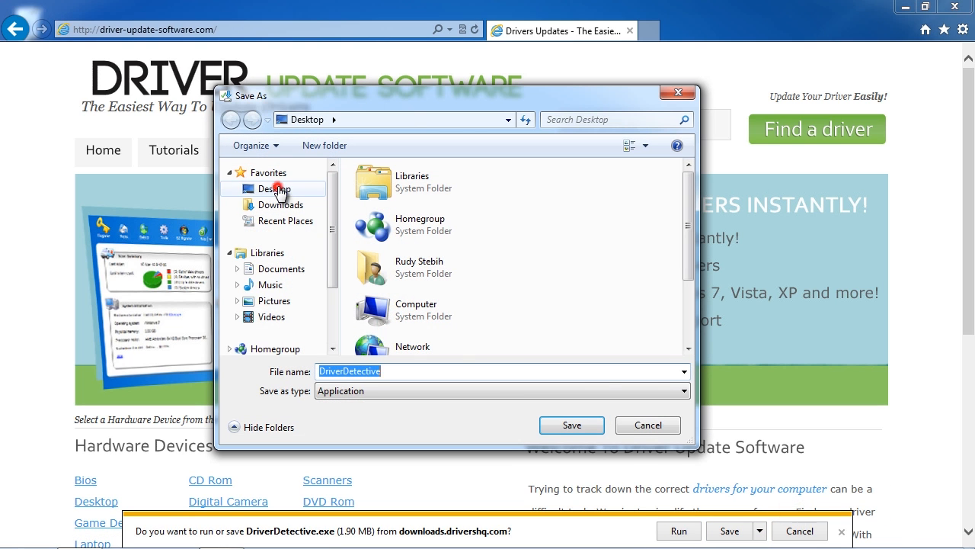
click(571, 425)
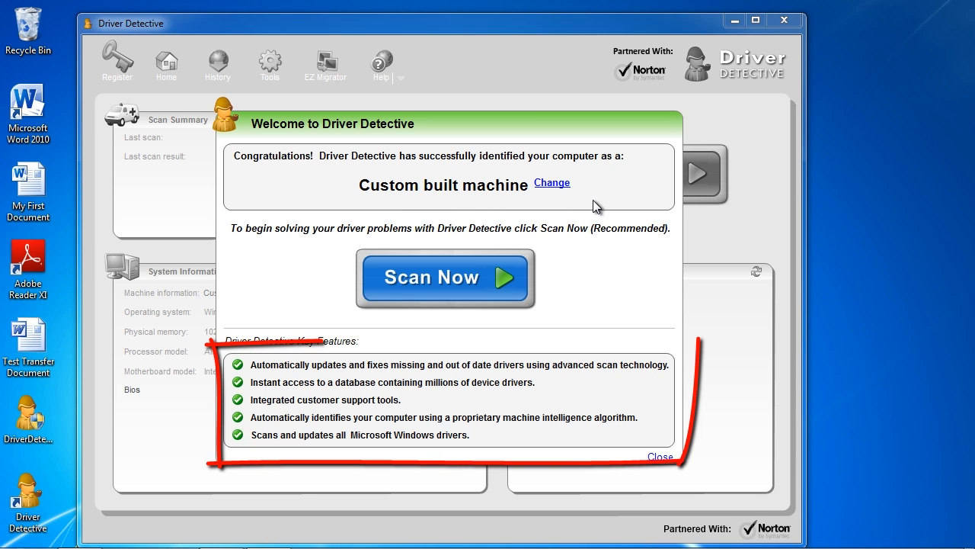
mouse_move(621, 301)
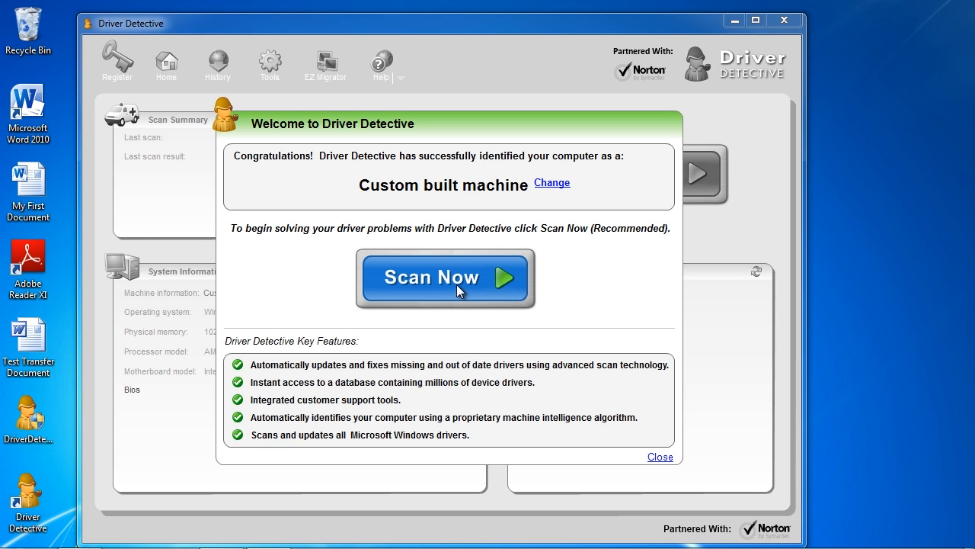
Launch a Scan Now from the Driver Detective welcome window
click(445, 277)
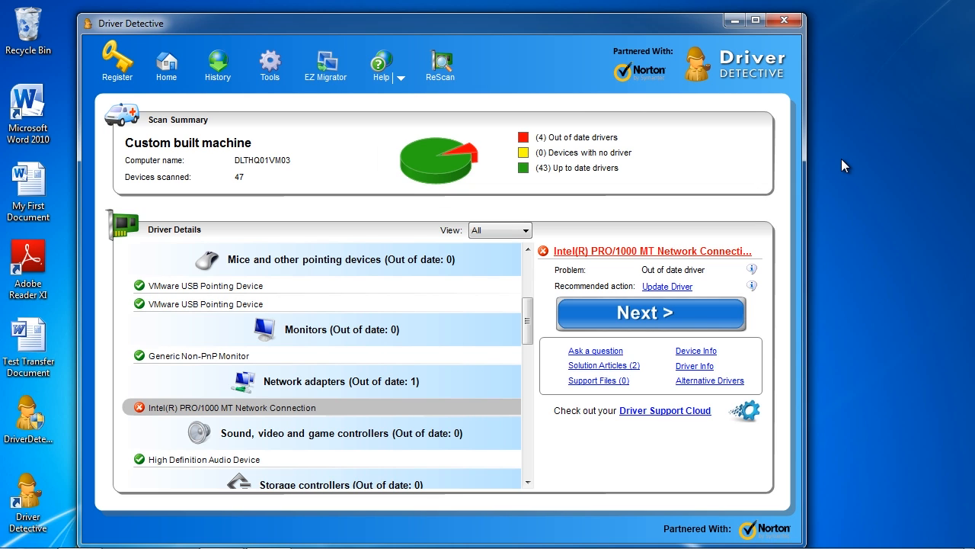
mouse_move(528, 320)
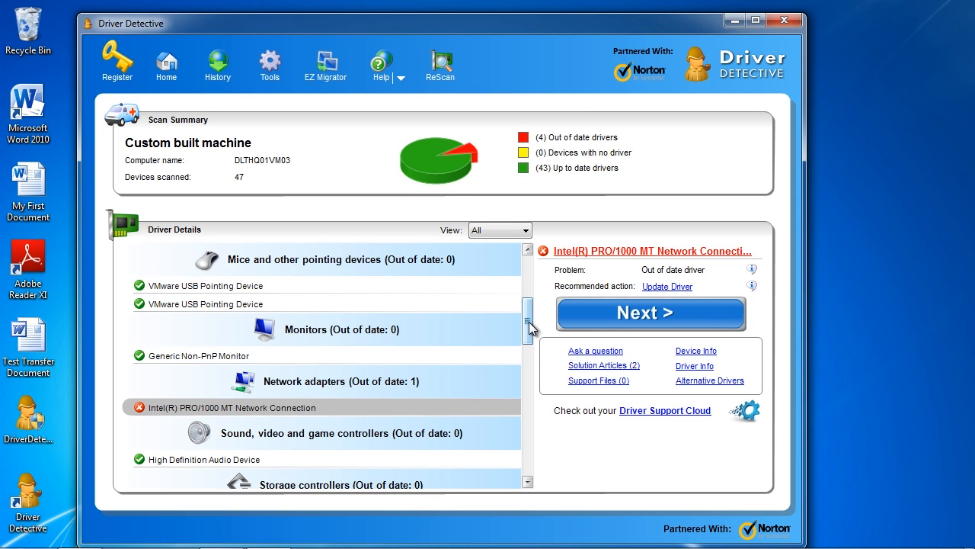
Scroll the scan results to the out-of-date Intel PRO/1000 MT network adapter driver
scroll(down, 3)
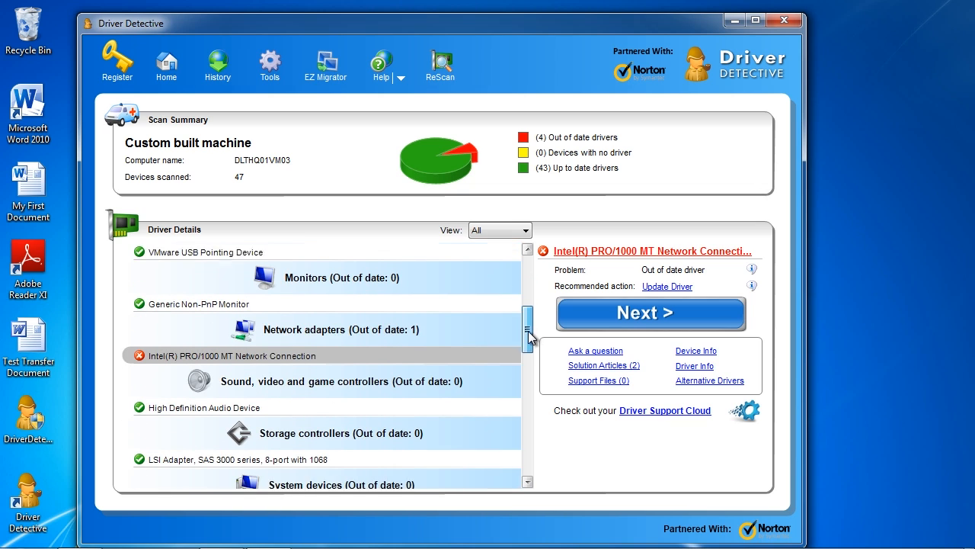
scroll(down, 3)
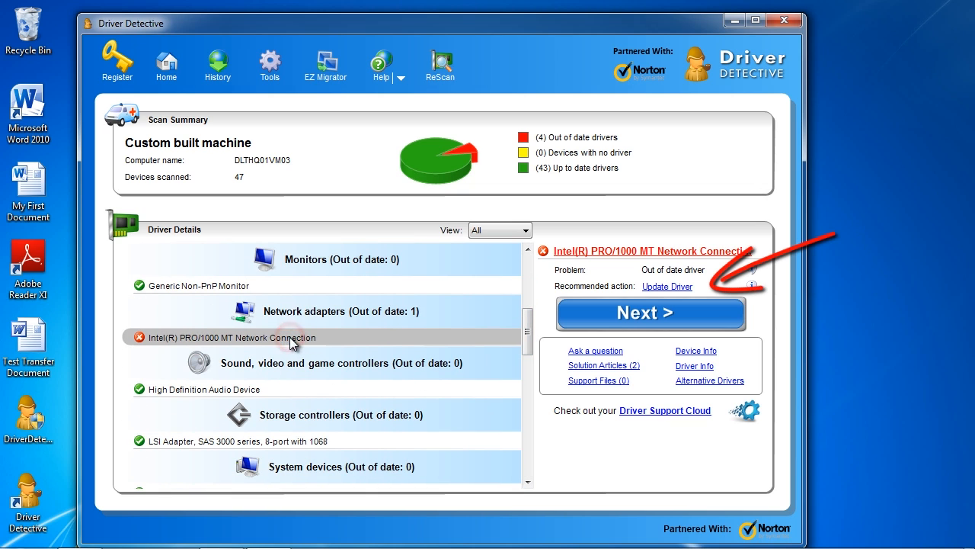
mouse_move(662, 296)
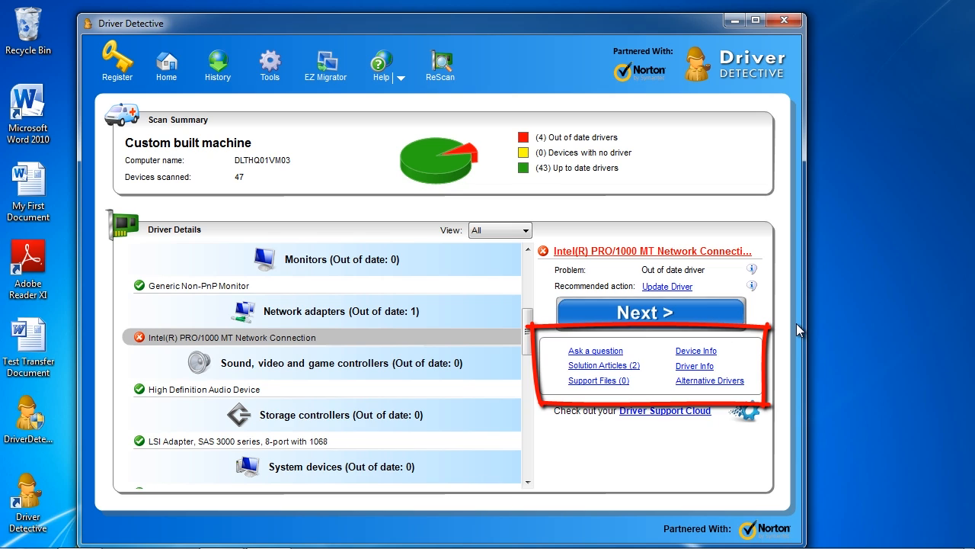
mouse_move(825, 326)
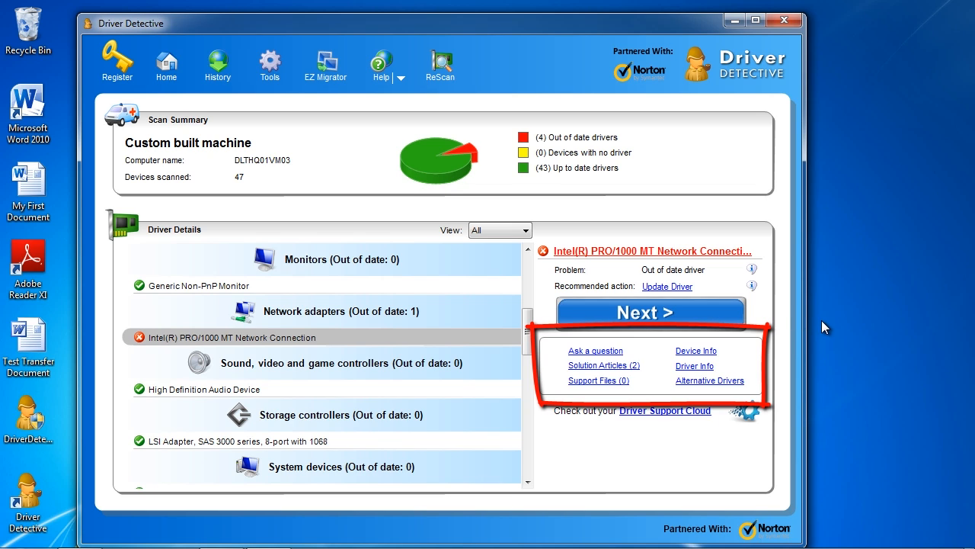
mouse_move(758, 335)
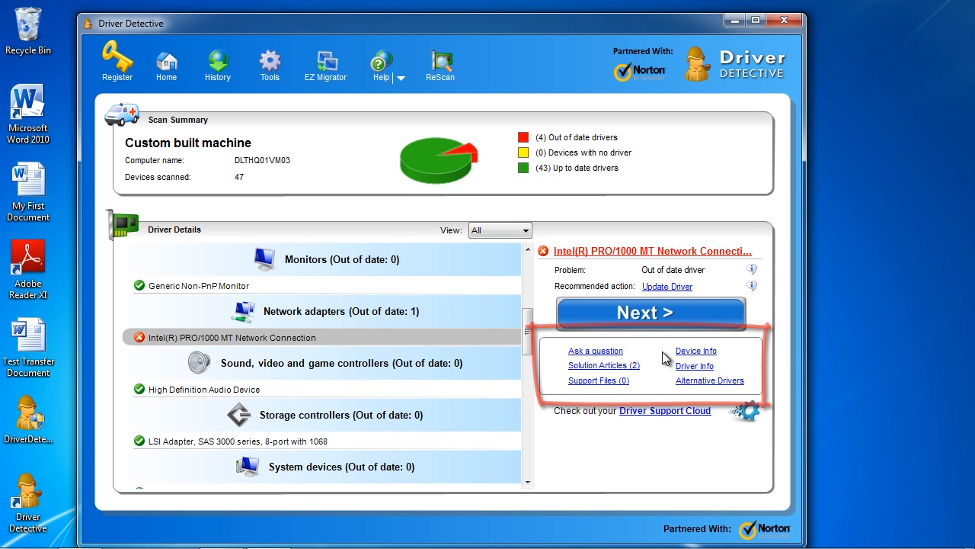
mouse_move(721, 381)
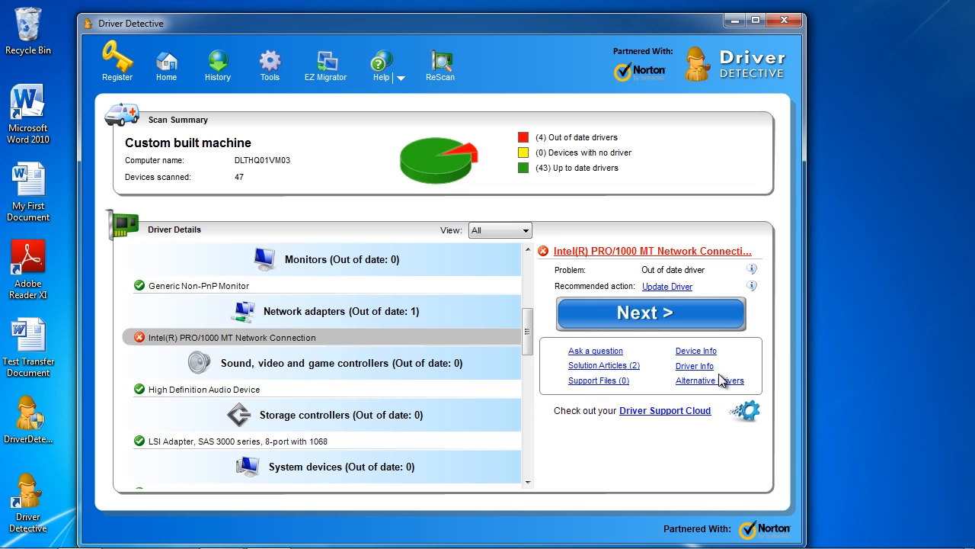
mouse_move(118, 77)
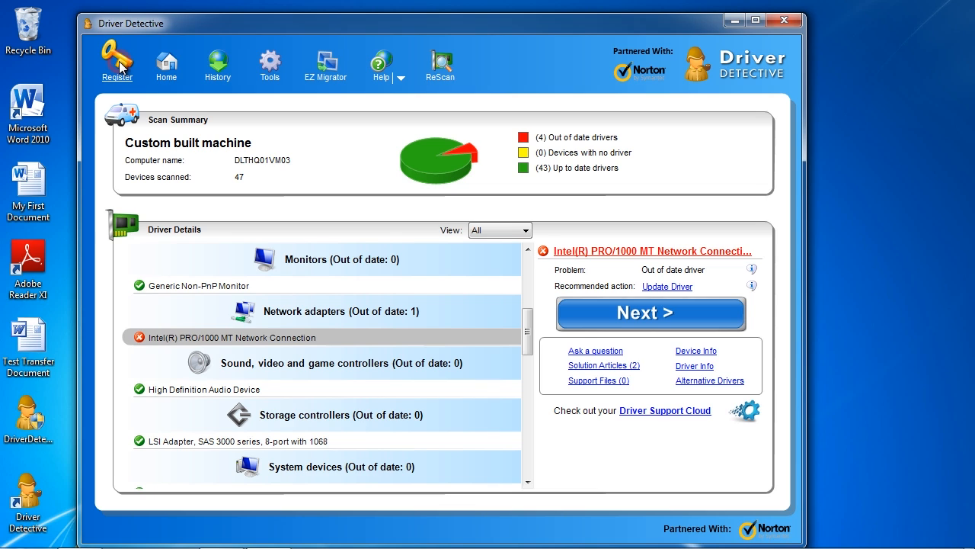
mouse_move(652, 313)
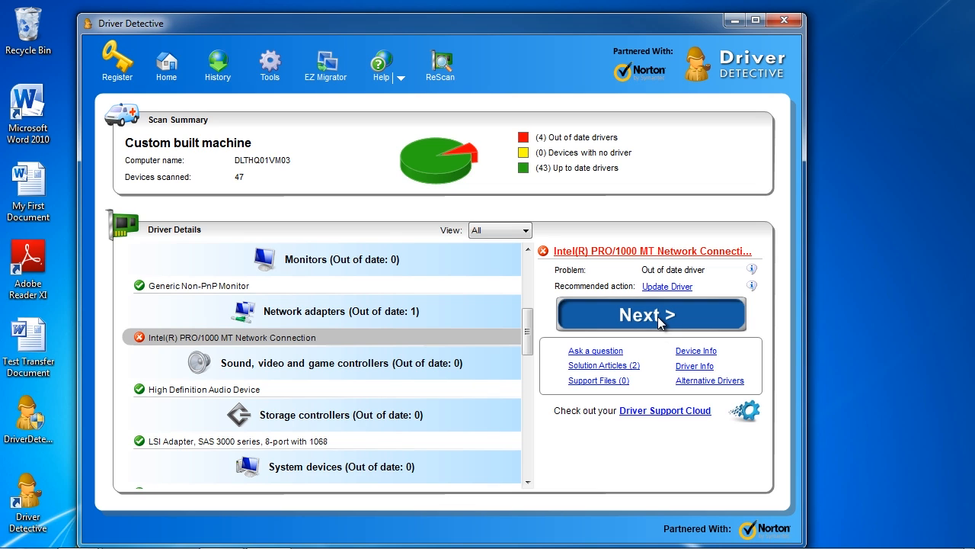
mouse_move(652, 352)
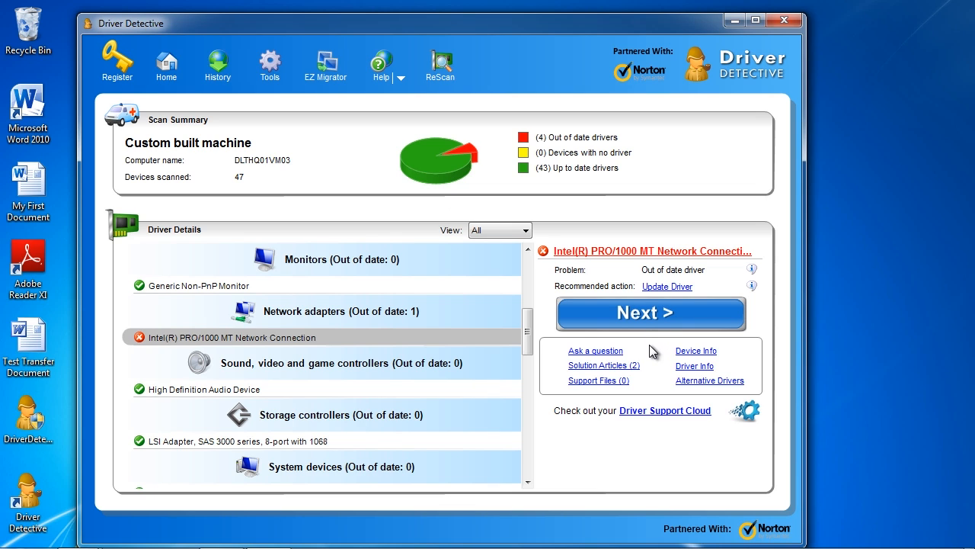
Return to the Home screen showing the last scan's 4 out-of-date drivers
click(165, 63)
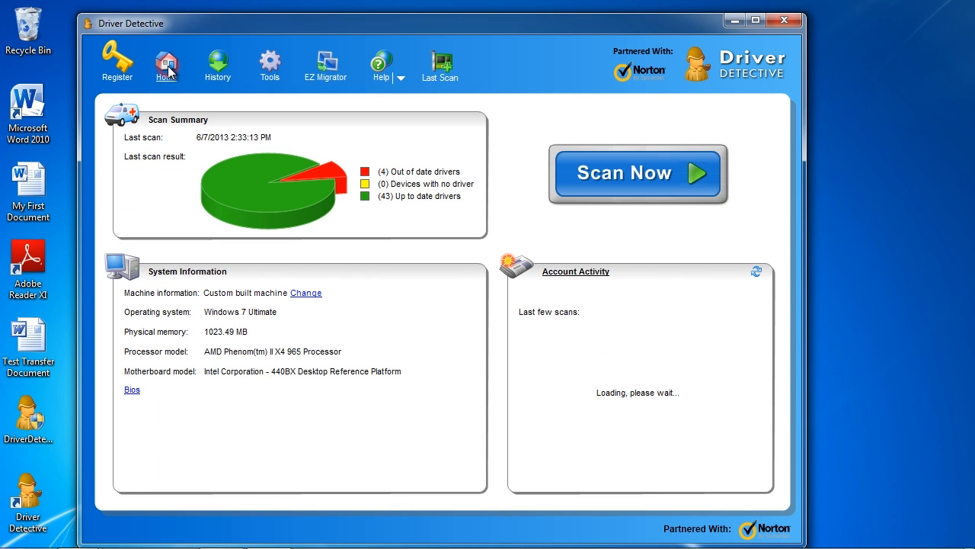